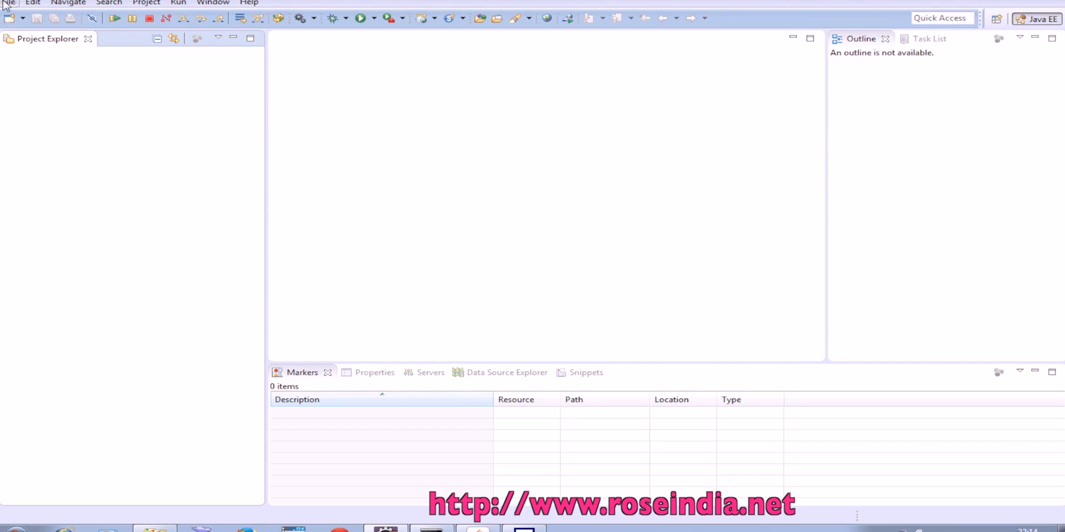
- Start a new Vaadin 7 Project from the File > New > Project wizard
{"action": "left_click", "coordinate": [8, 3]}
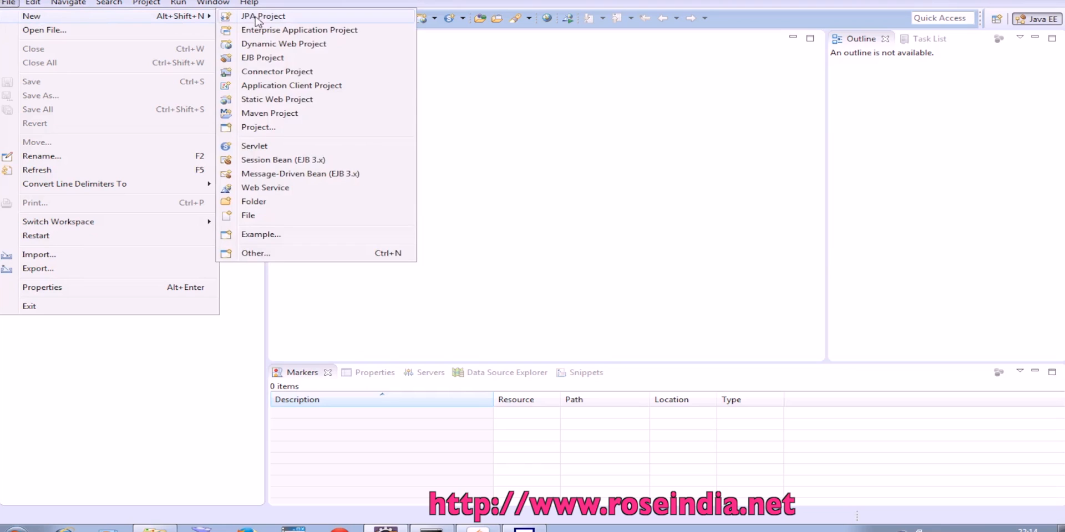
{"action": "left_click", "coordinate": [255, 253]}
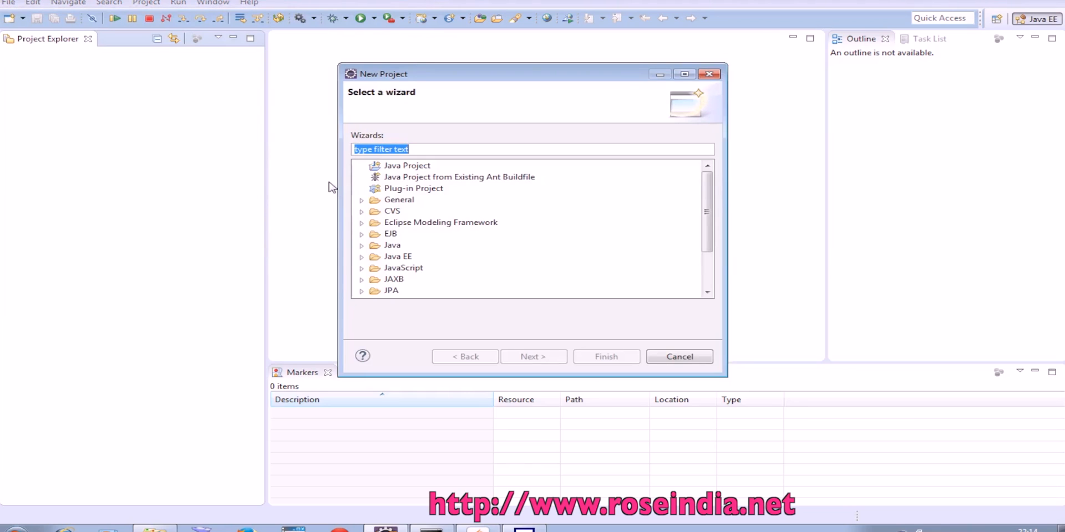
{"action": "scroll", "scroll_direction": "down", "scroll_amount": 3}
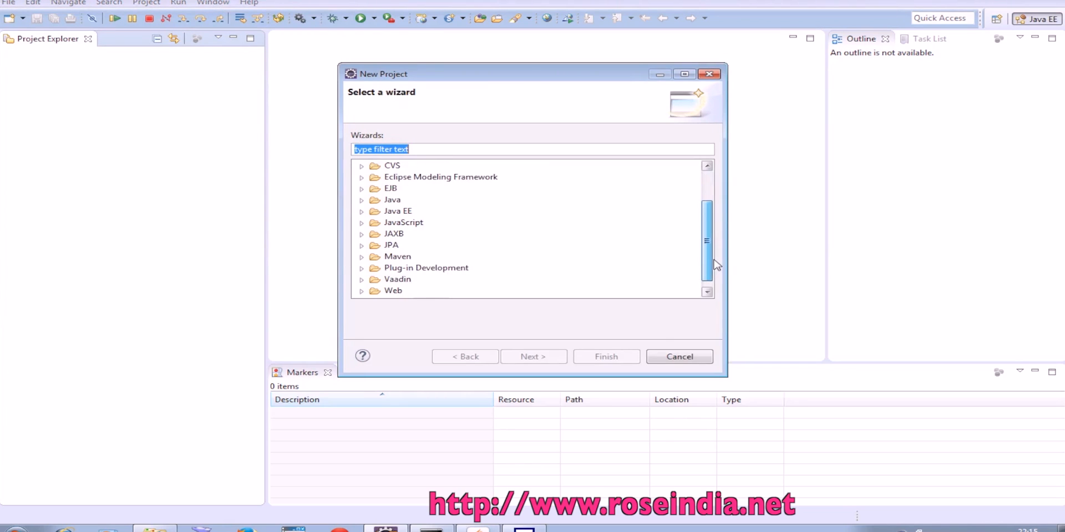
{"action": "left_click", "coordinate": [361, 279]}
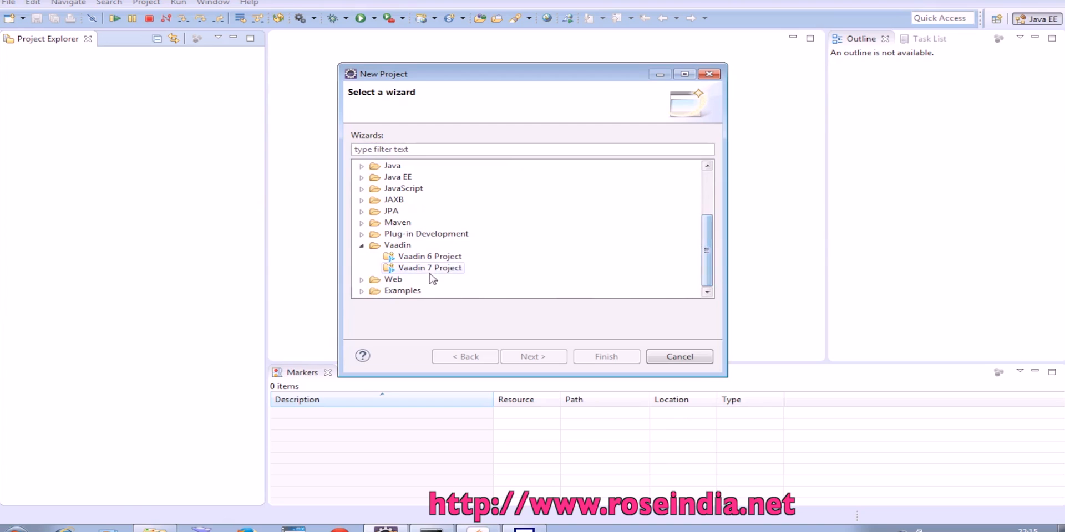
{"action": "left_click", "coordinate": [429, 268]}
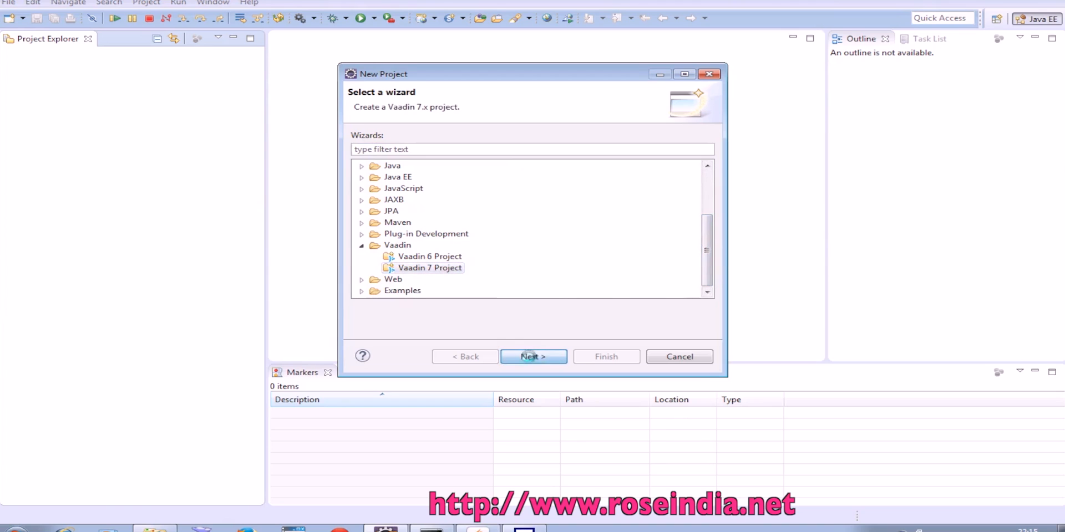
{"action": "left_click", "coordinate": [534, 357]}
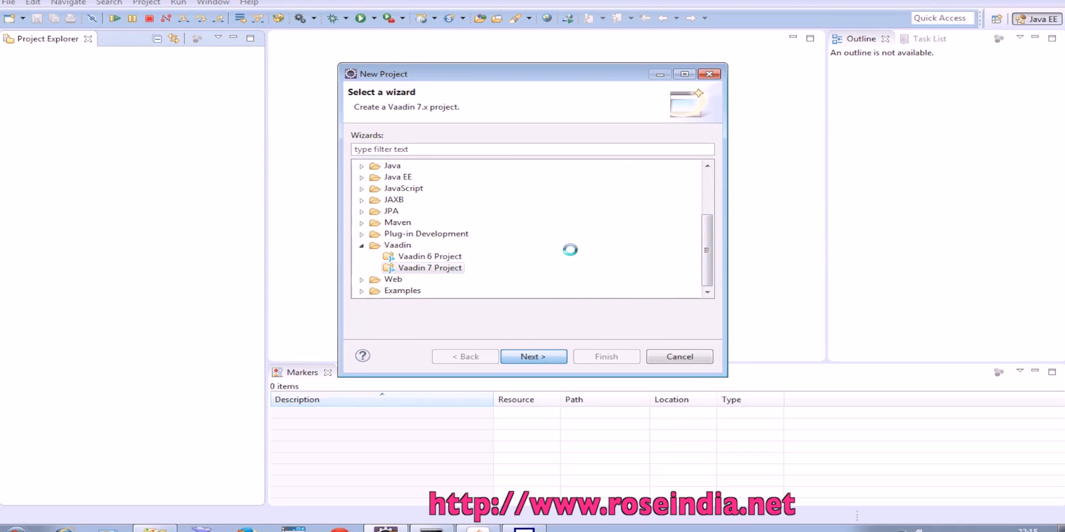
- Name the project FirstProject and enable web.xml deployment descriptor generation
{"action": "left_click", "coordinate": [534, 356]}
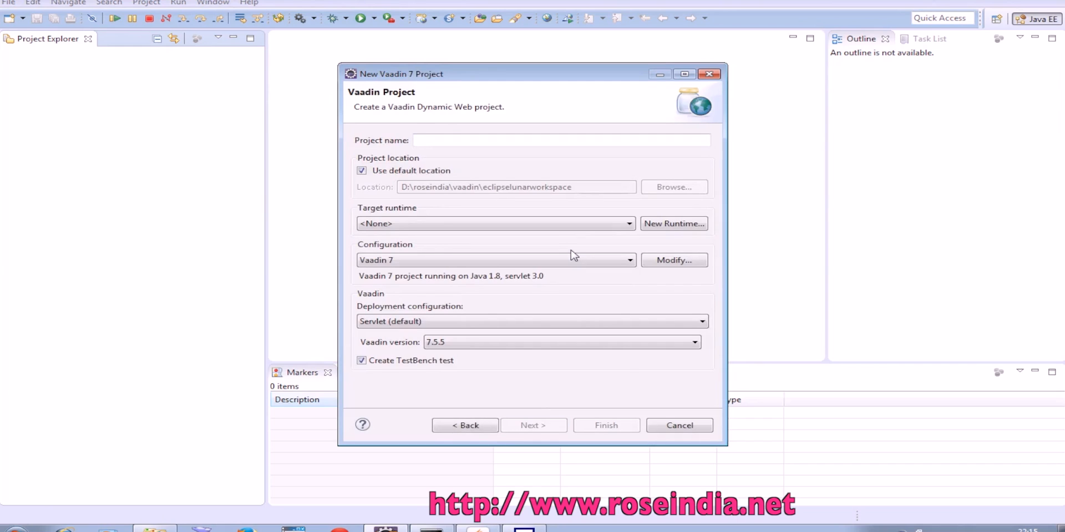
{"action": "type", "text": "First"}
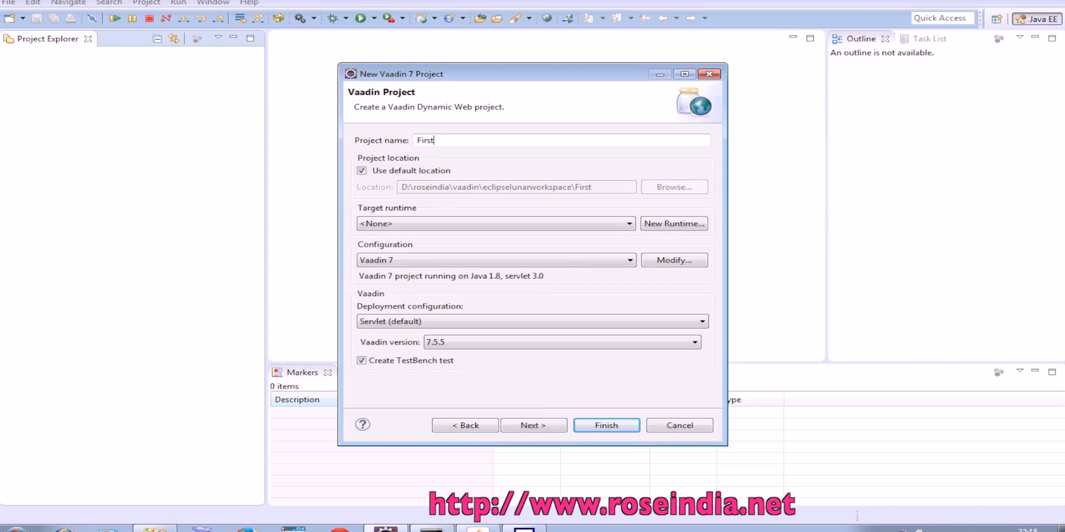
{"action": "type", "text": "Project"}
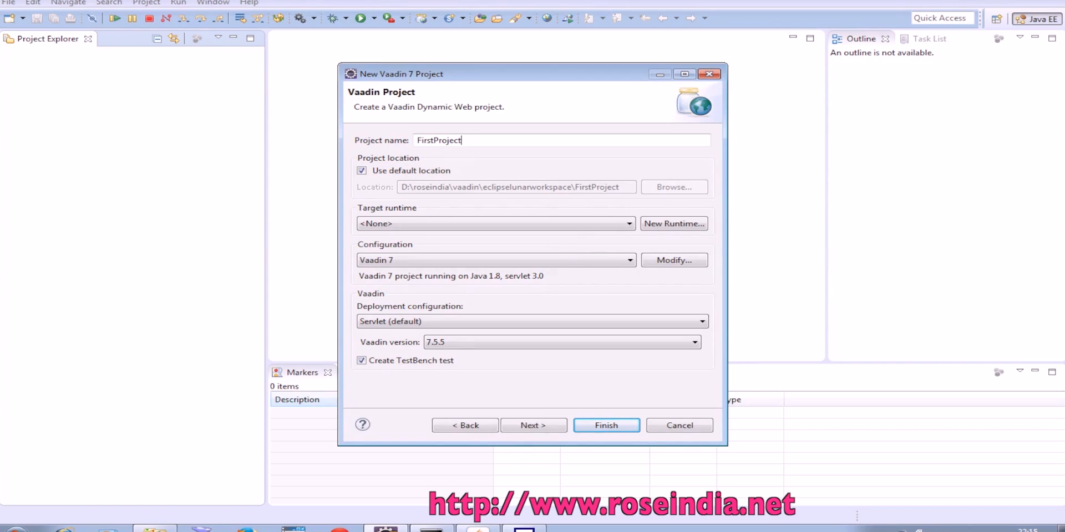
{"action": "left_click", "coordinate": [533, 425]}
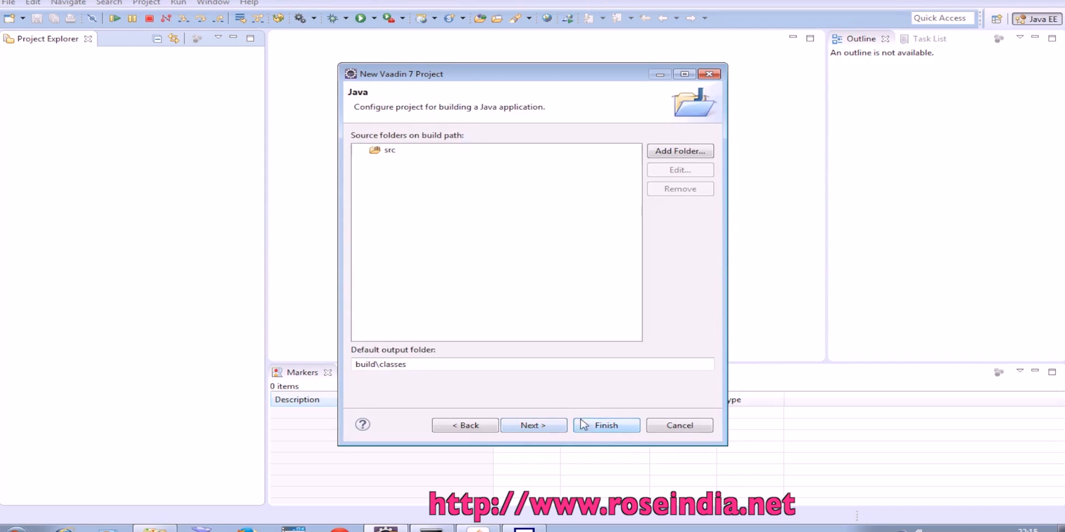
{"action": "left_click", "coordinate": [534, 425]}
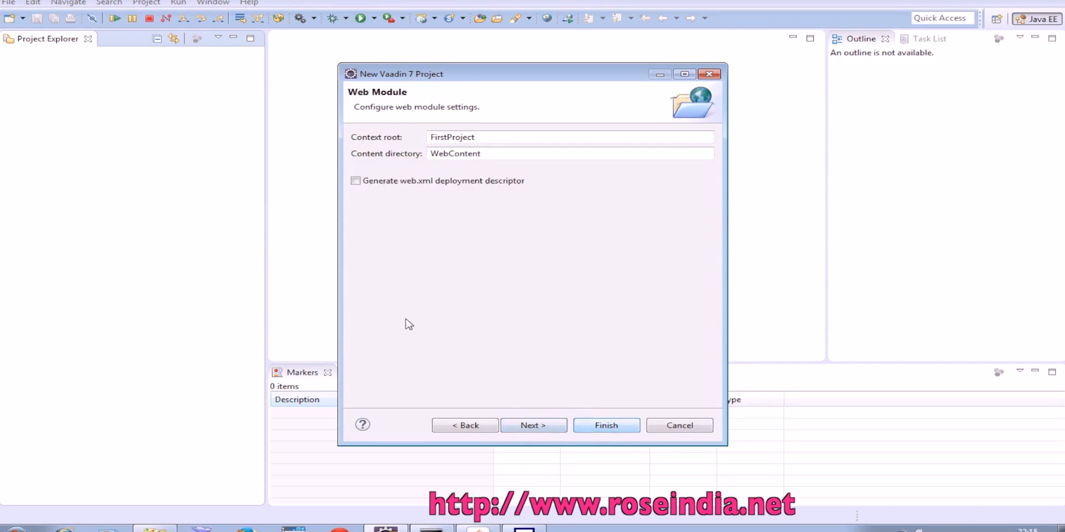
{"action": "left_click", "coordinate": [355, 180]}
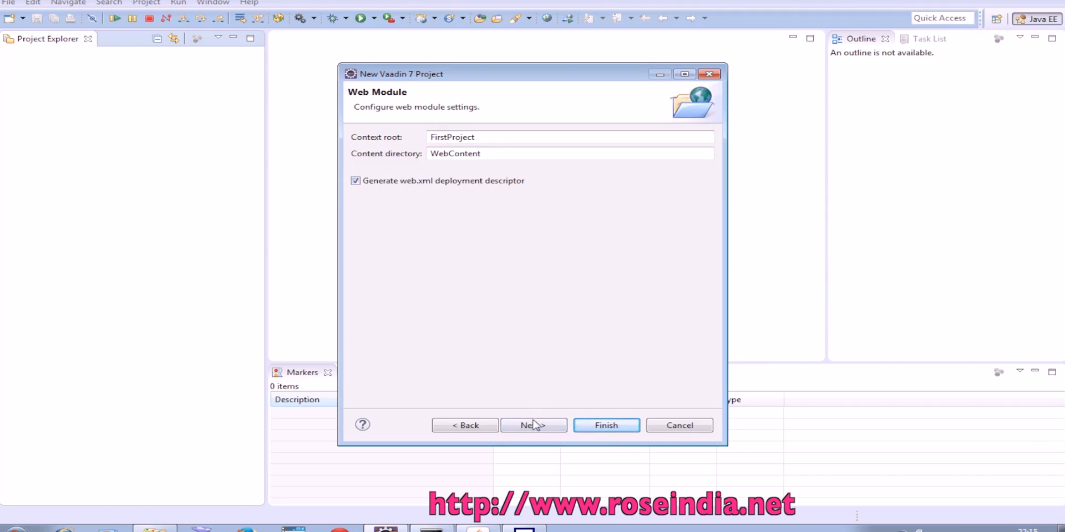
{"action": "left_click", "coordinate": [534, 425]}
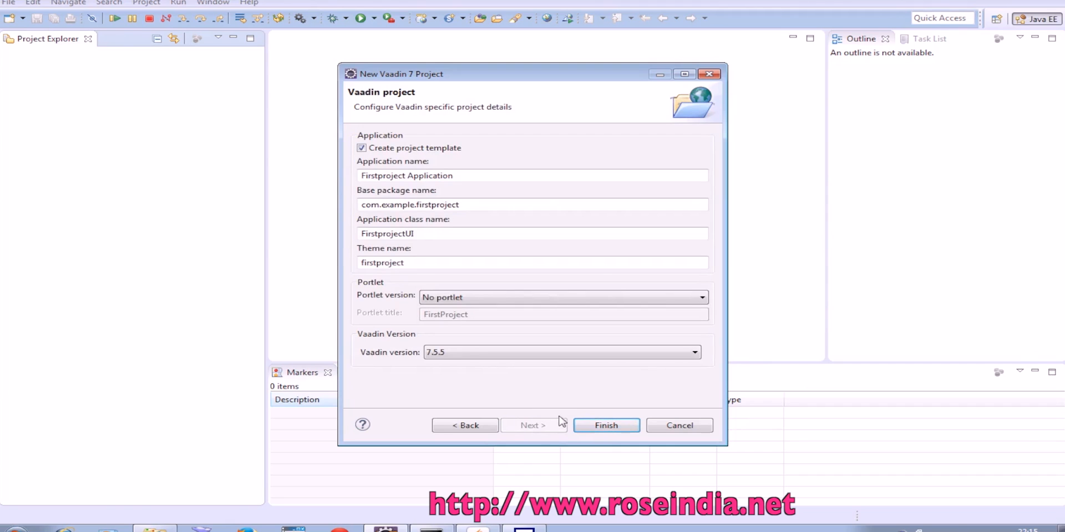
- Finish the wizard and let Eclipse generate FirstProject in the workspace
{"action": "left_click", "coordinate": [606, 425]}
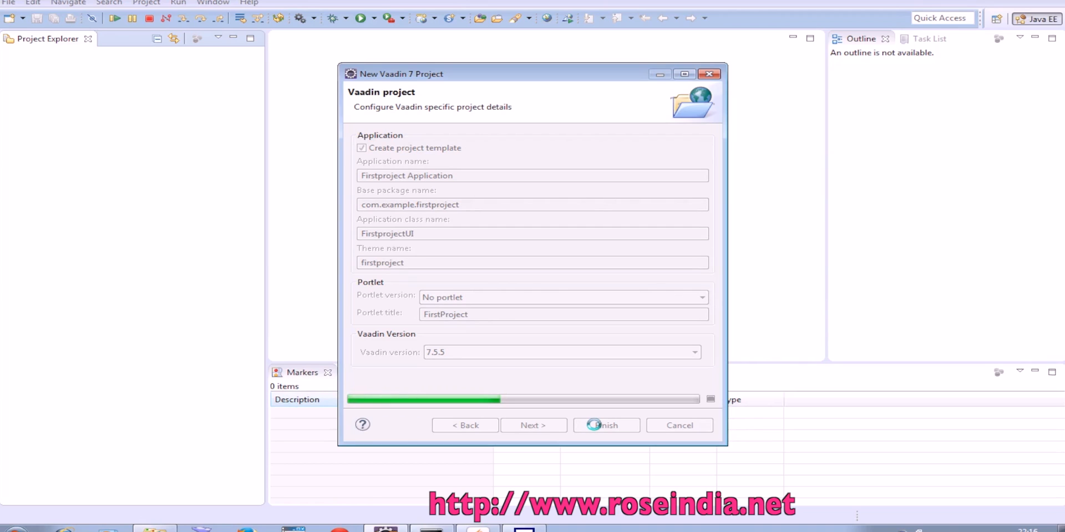
{"action": "left_click", "coordinate": [606, 425]}
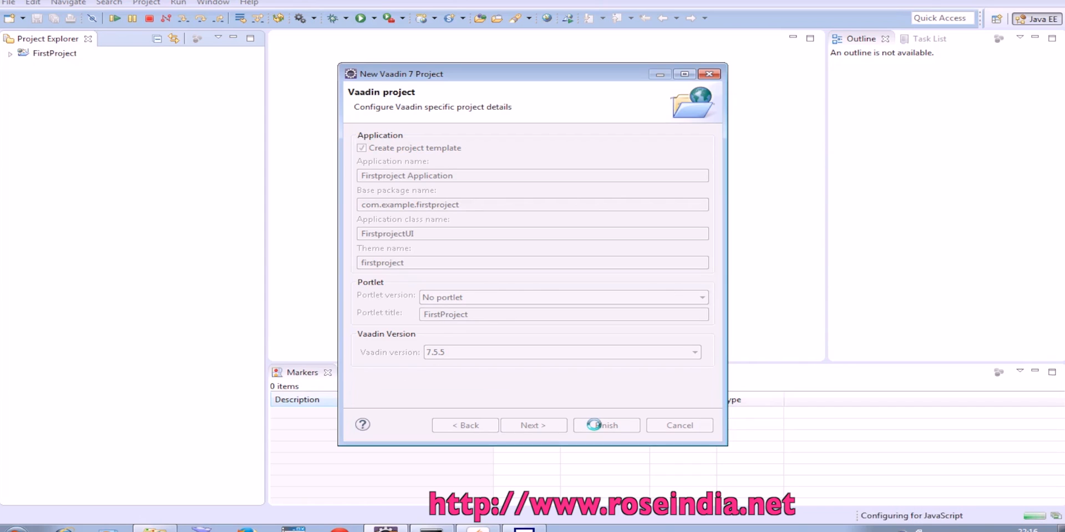
{"action": "left_click", "coordinate": [606, 425]}
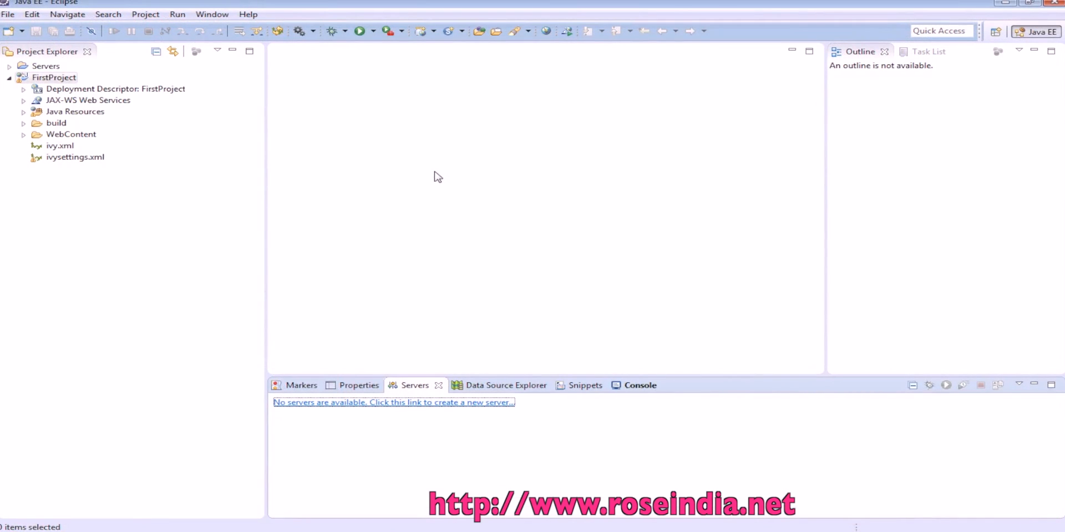
- Expand WebContent, META-INF and Java Resources to reveal web.xml, MANIFEST.MF, src and test
{"action": "left_click", "coordinate": [55, 145]}
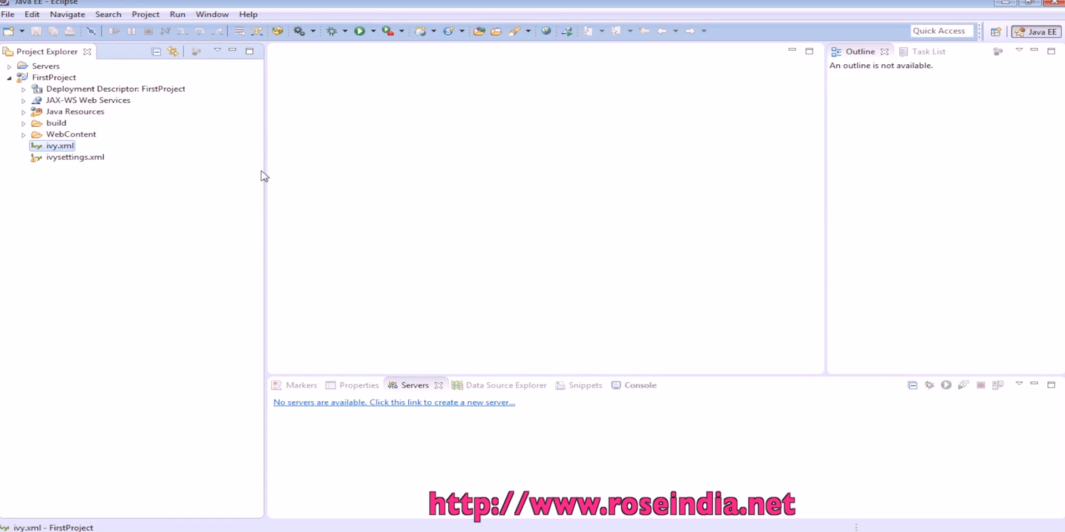
{"action": "left_click", "coordinate": [24, 134]}
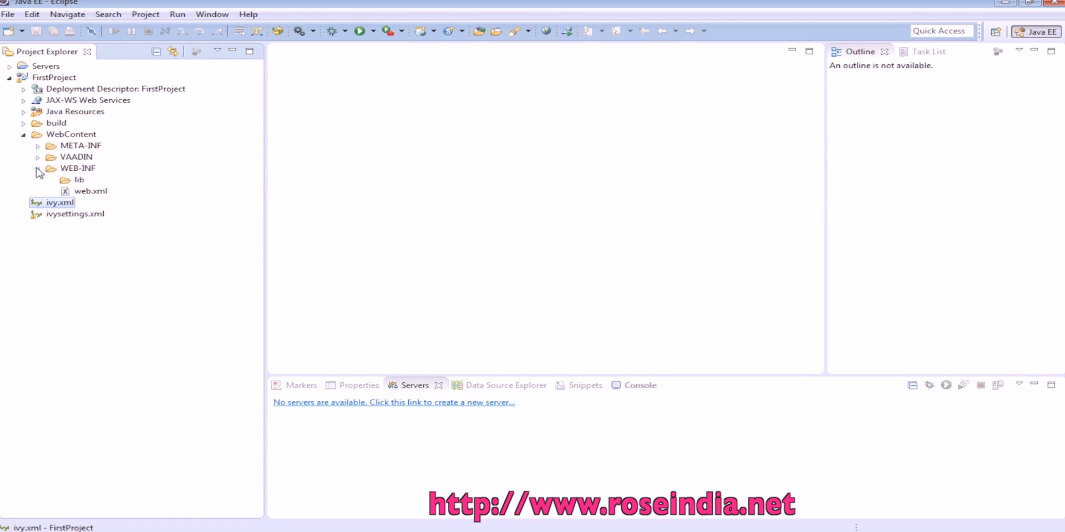
{"action": "left_click", "coordinate": [90, 191]}
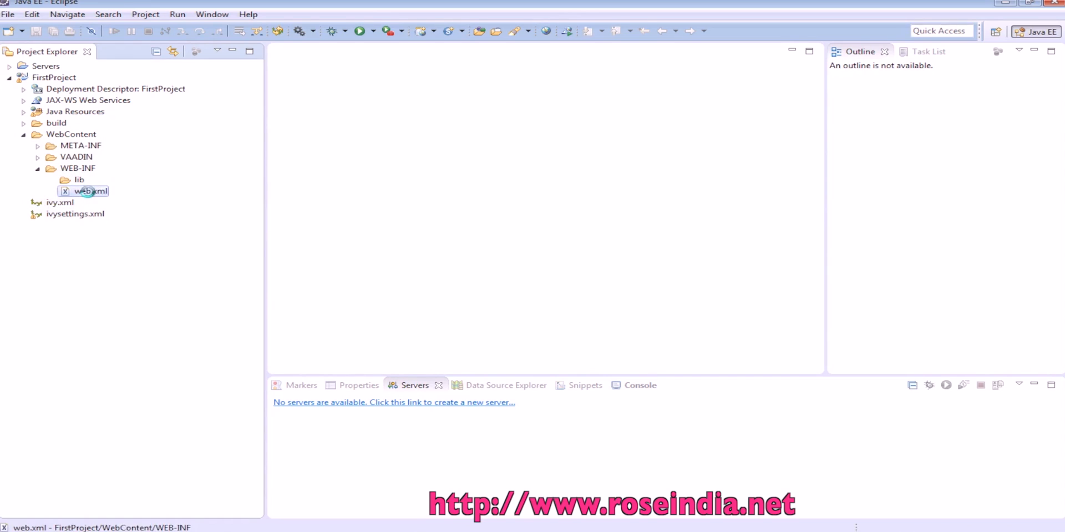
{"action": "left_click", "coordinate": [36, 157]}
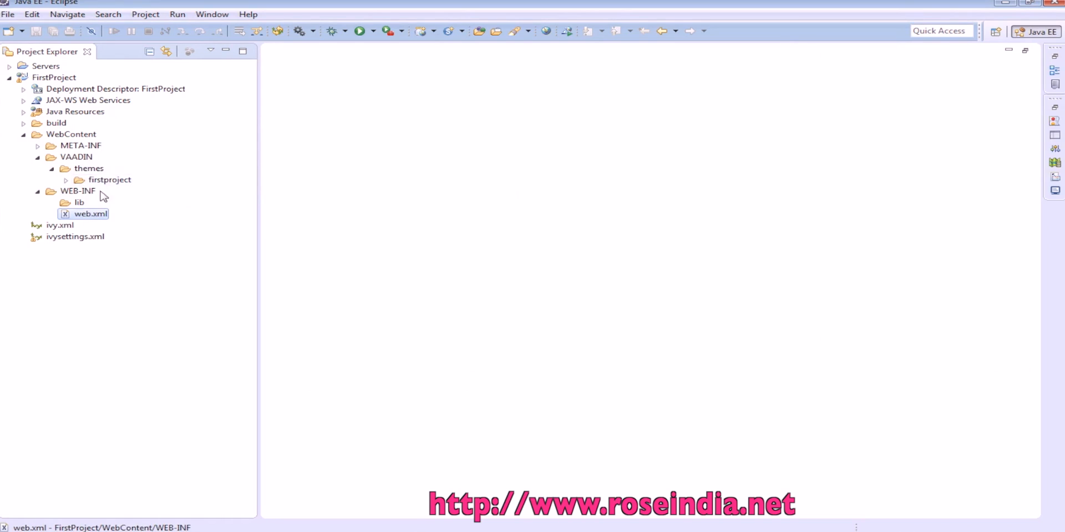
{"action": "left_click", "coordinate": [34, 145]}
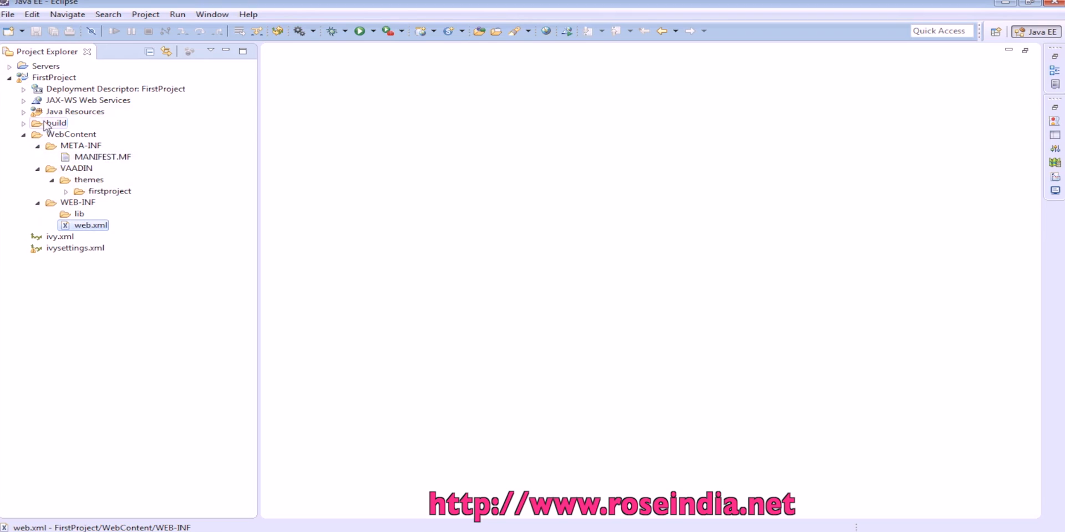
{"action": "left_click", "coordinate": [23, 111]}
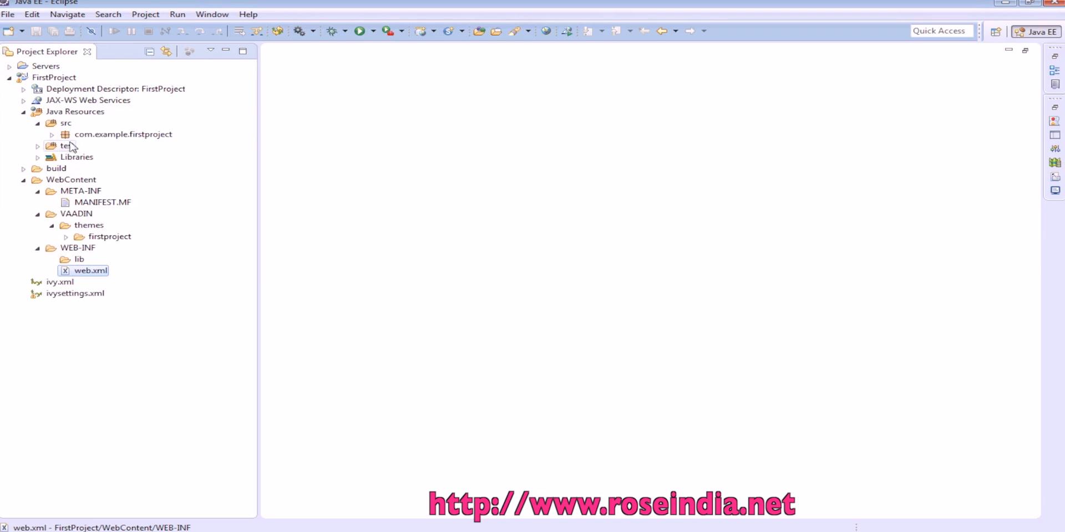
{"action": "left_click", "coordinate": [33, 146]}
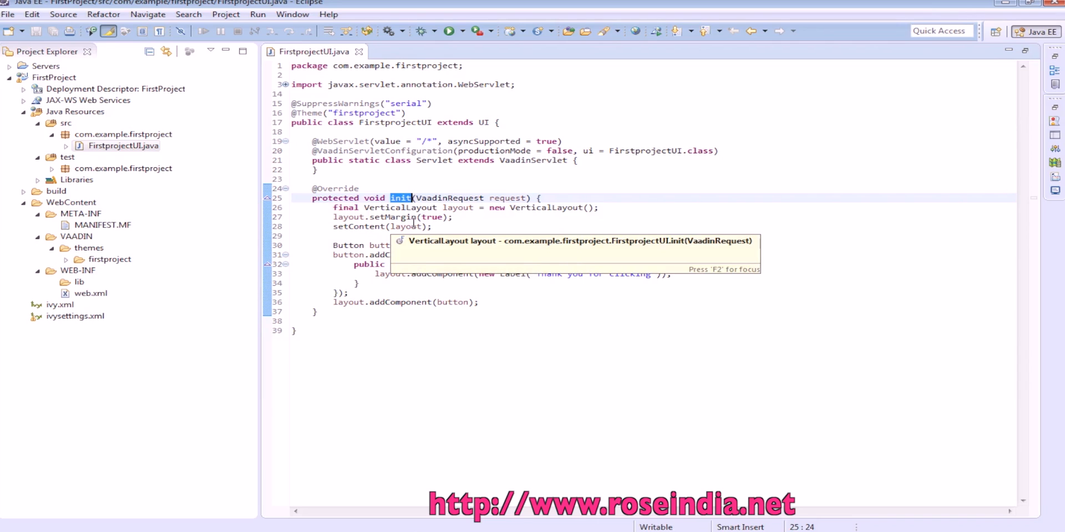
- Walk through init's VerticalLayout setup, addComponent calls and where the Click Me button joins the layout
{"action": "left_click", "coordinate": [547, 208]}
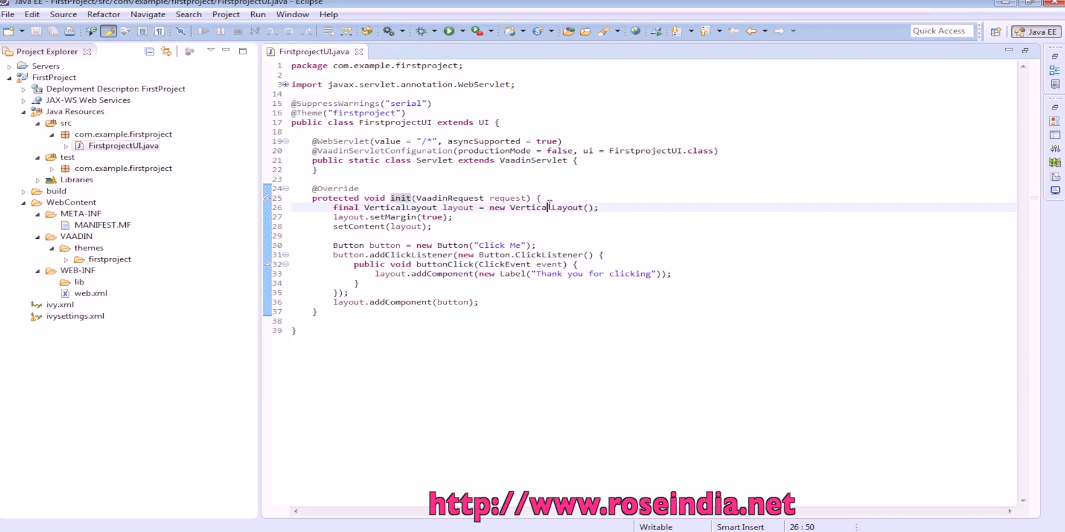
{"action": "left_click", "coordinate": [407, 217]}
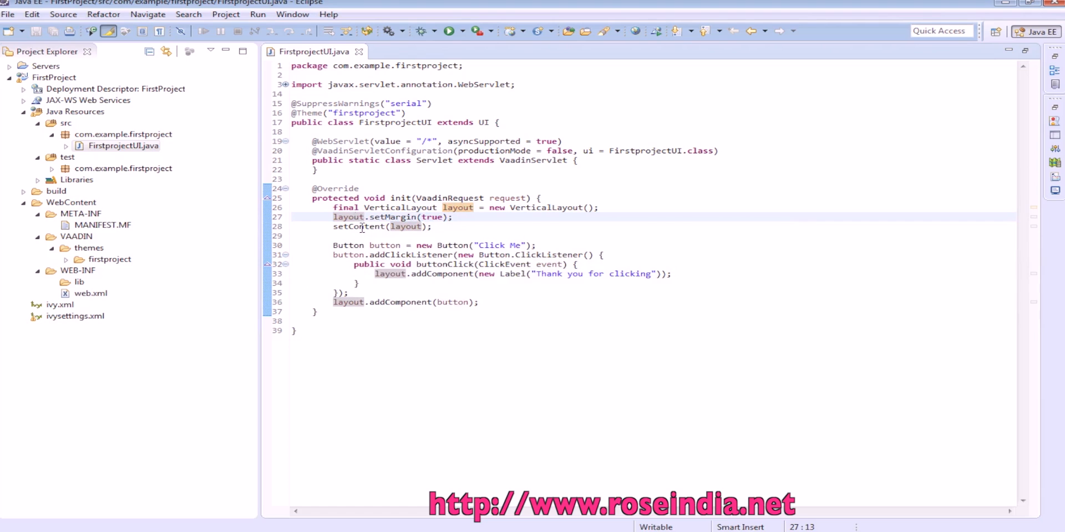
{"action": "double_click", "coordinate": [457, 208]}
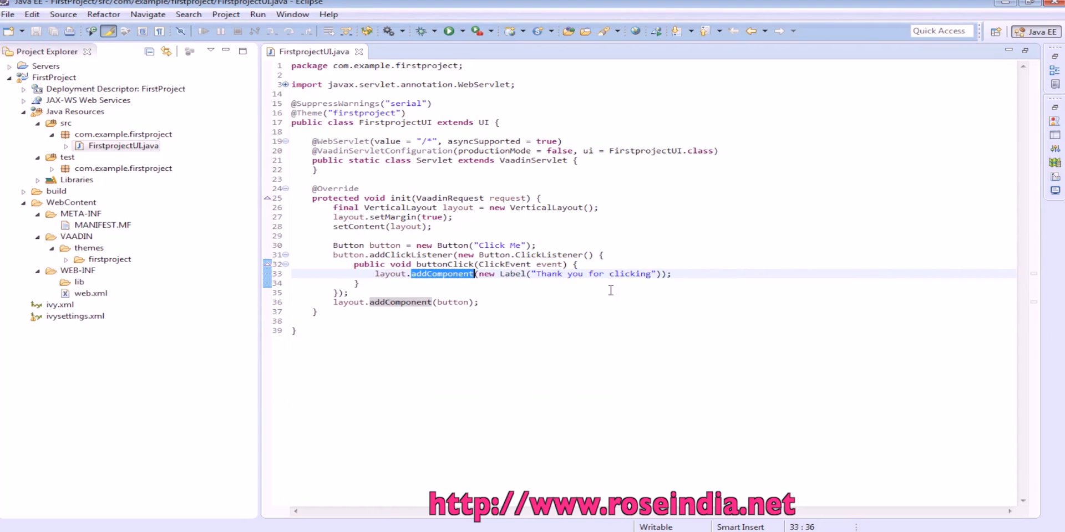
{"action": "left_click", "coordinate": [398, 303]}
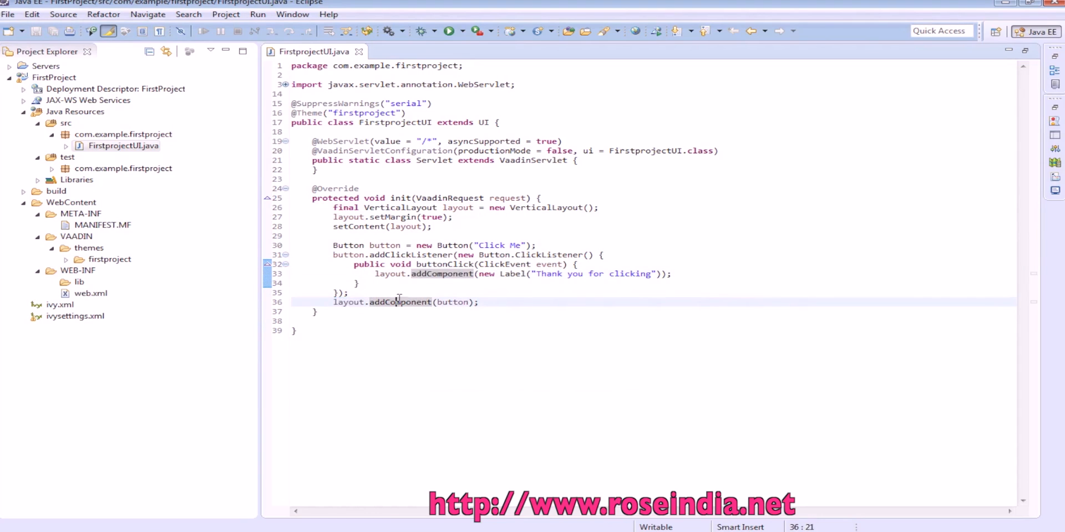
{"action": "mouse_move", "coordinate": [384, 245]}
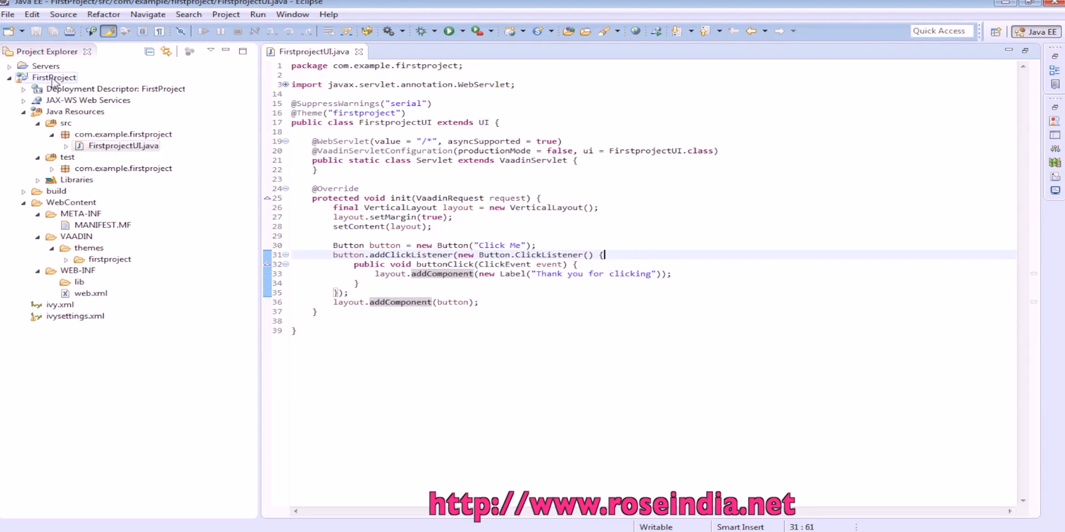
- Run FirstProject on a manually defined Tomcat v7.0 server at localhost
{"action": "right_click", "coordinate": [47, 76]}
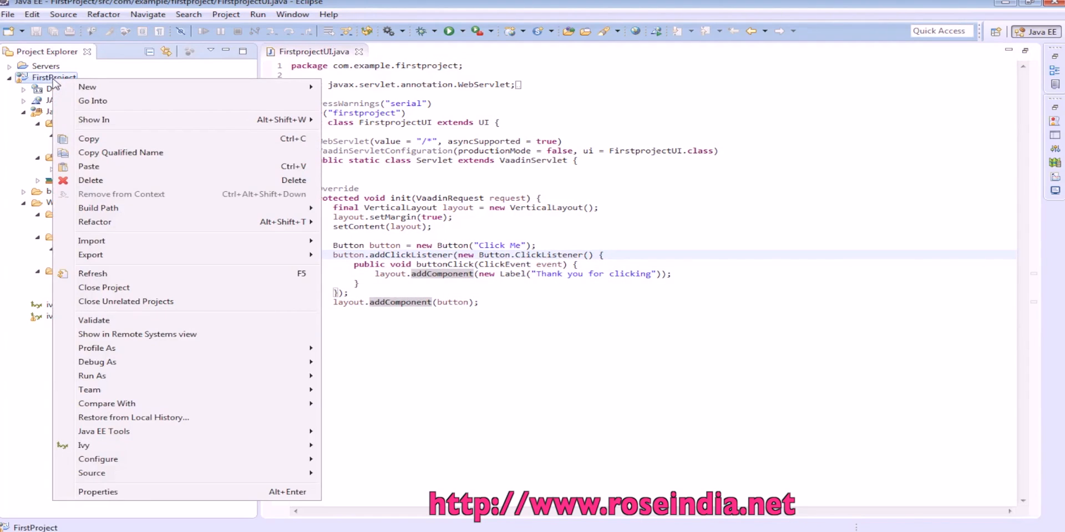
{"action": "mouse_move", "coordinate": [110, 369]}
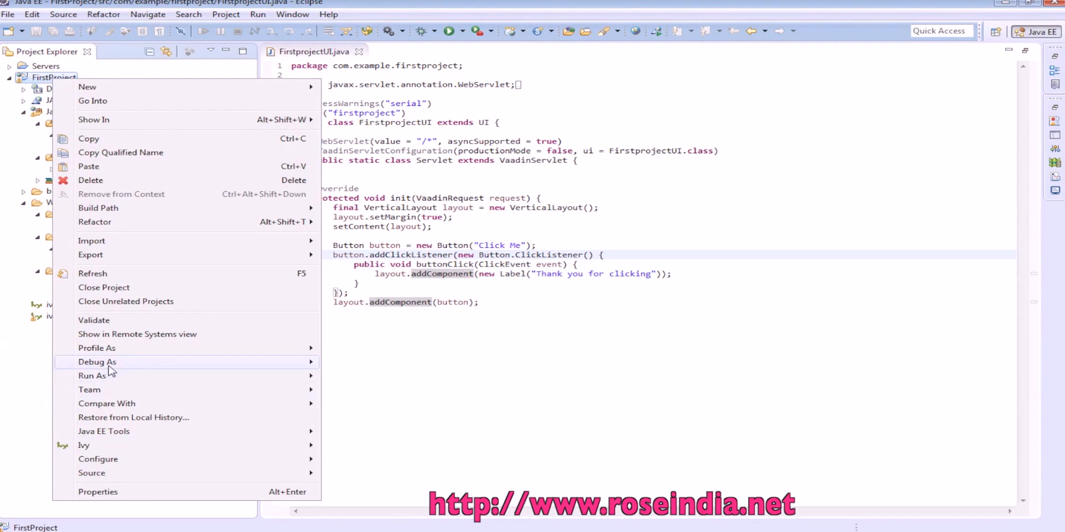
{"action": "left_click", "coordinate": [97, 362]}
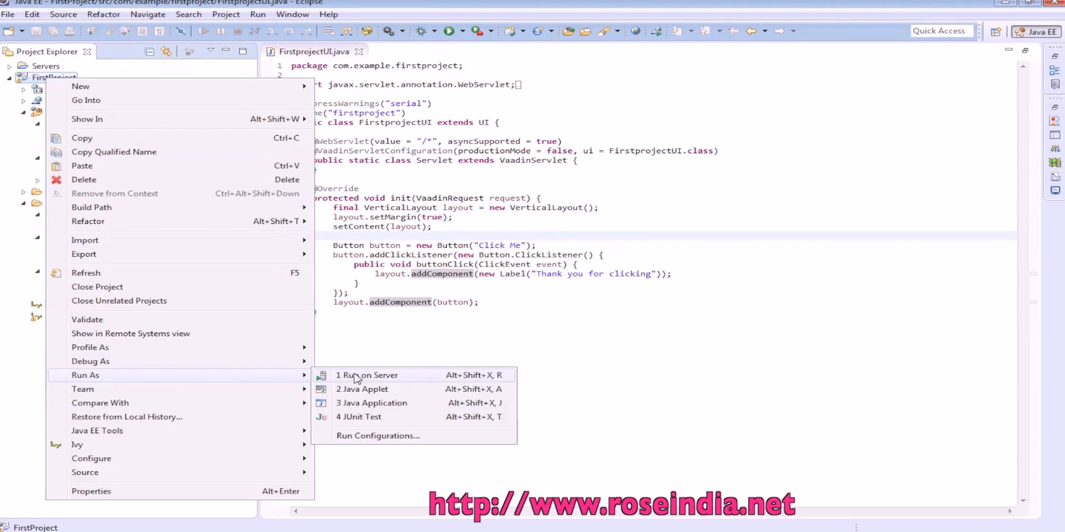
{"action": "left_click", "coordinate": [371, 375]}
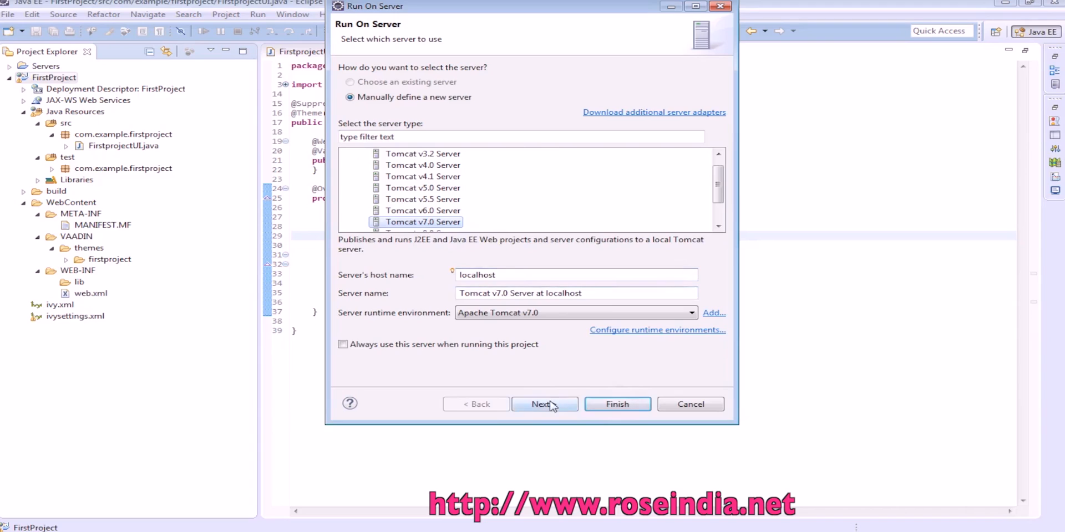
- Confirm FirstProject is configured on Tomcat and finish the server setup
{"action": "left_click", "coordinate": [545, 404]}
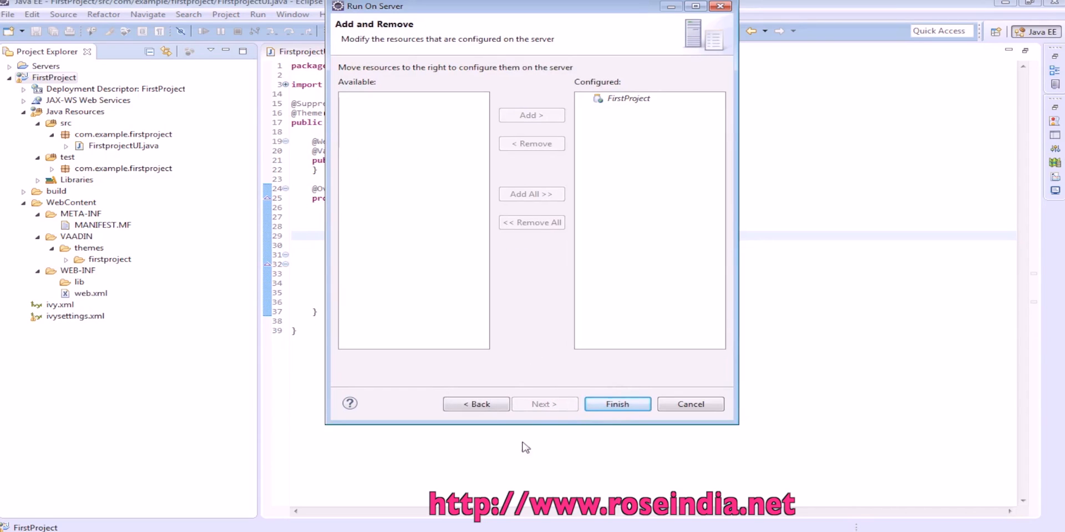
{"action": "left_click", "coordinate": [617, 404]}
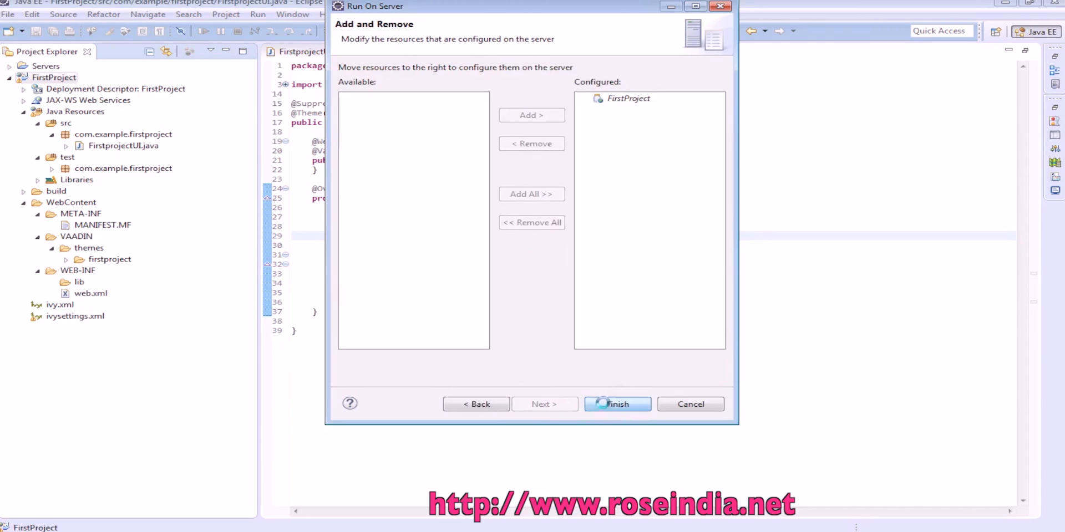
{"action": "left_click", "coordinate": [618, 404]}
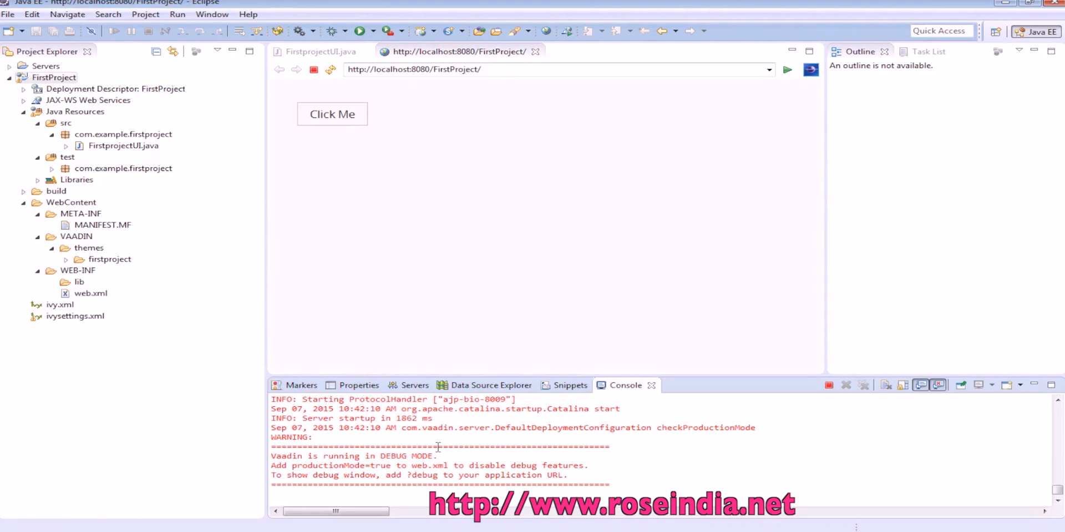
- Press Click Me repeatedly until four 'Thank you for clicking' lines appear
{"action": "left_click", "coordinate": [333, 114]}
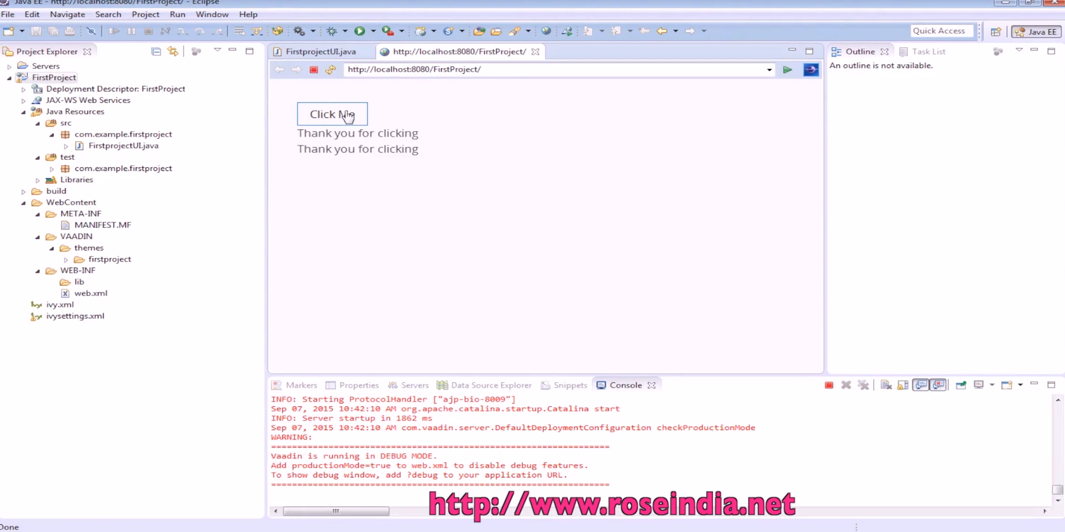
{"action": "left_click", "coordinate": [331, 113]}
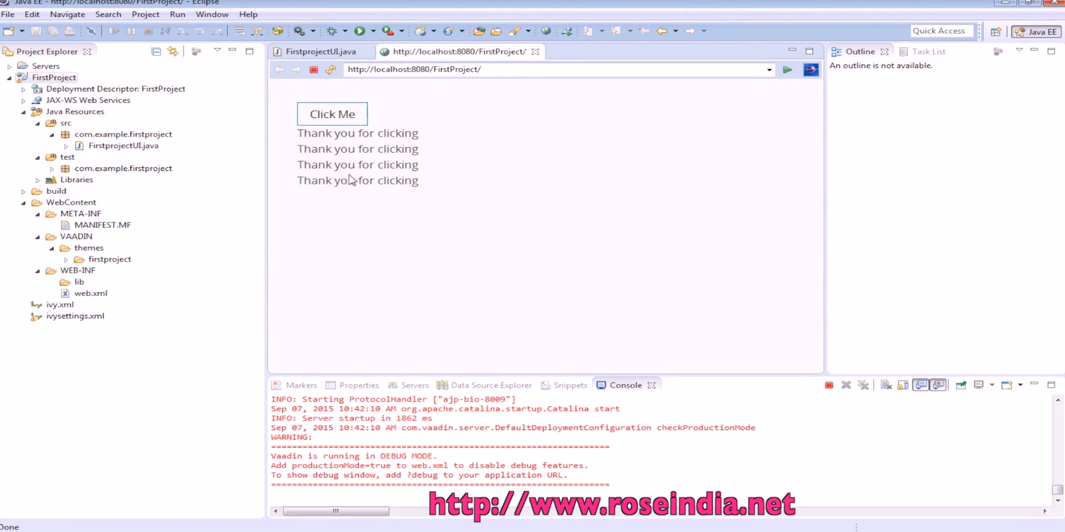
{"action": "mouse_move", "coordinate": [411, 191]}
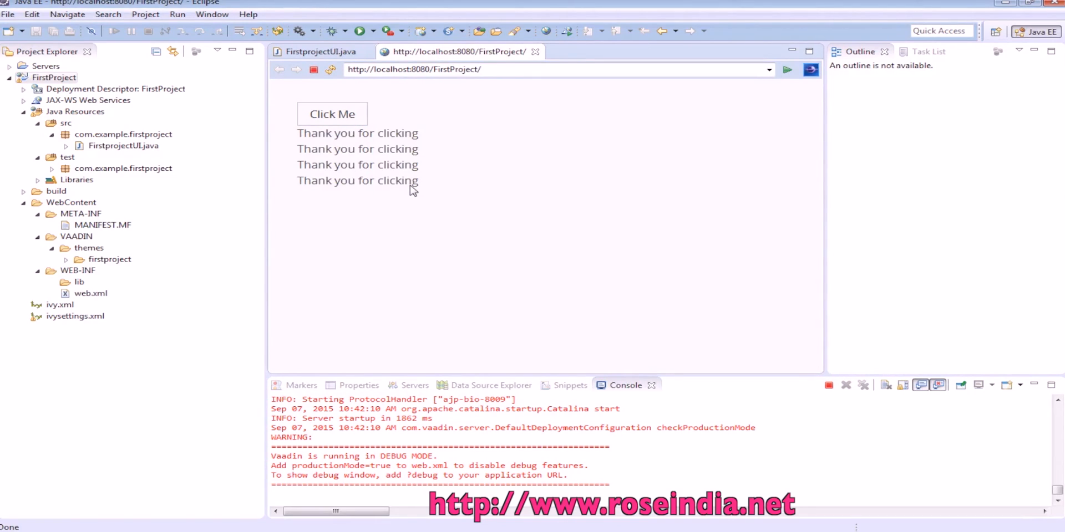